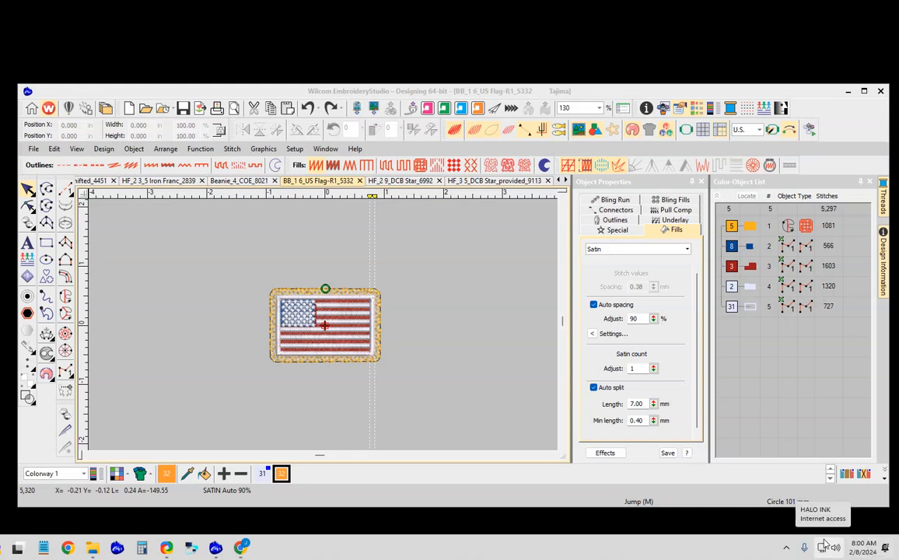
mouse_move(765, 520)
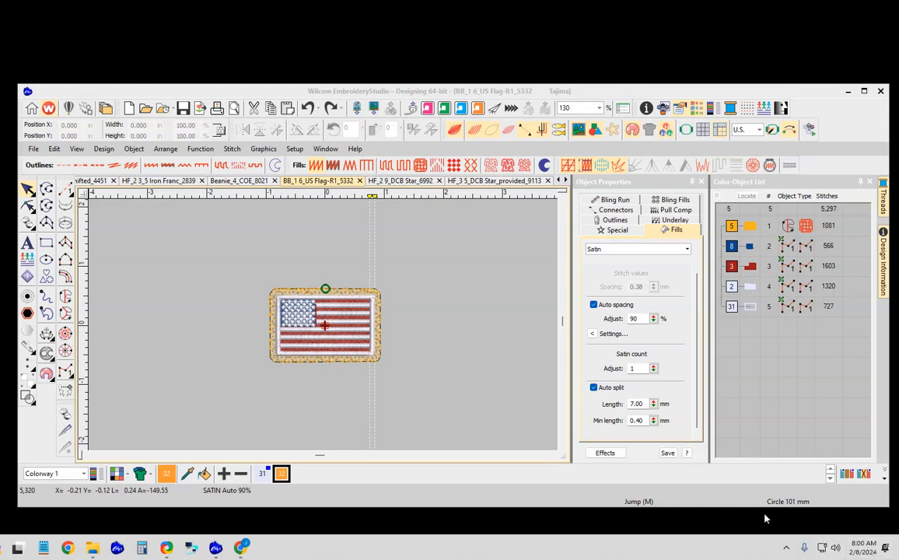
mouse_move(759, 500)
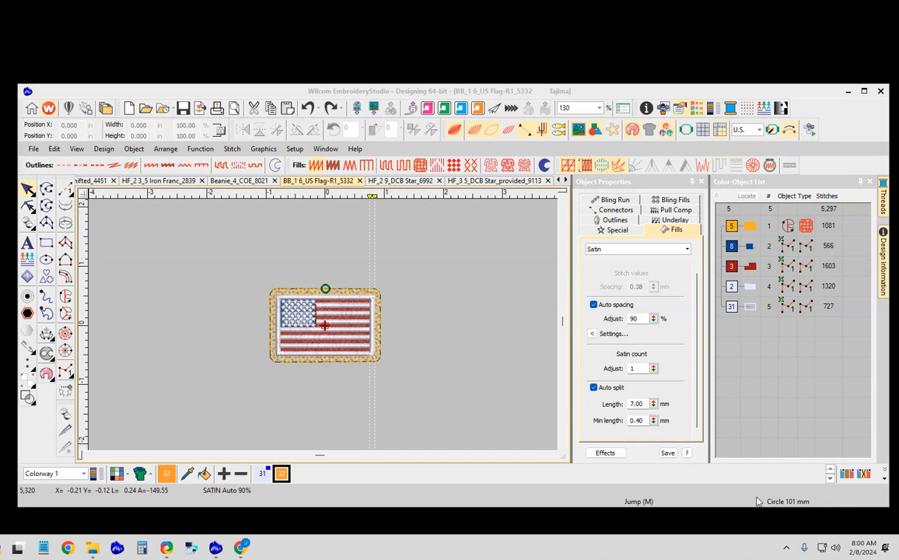
mouse_move(754, 497)
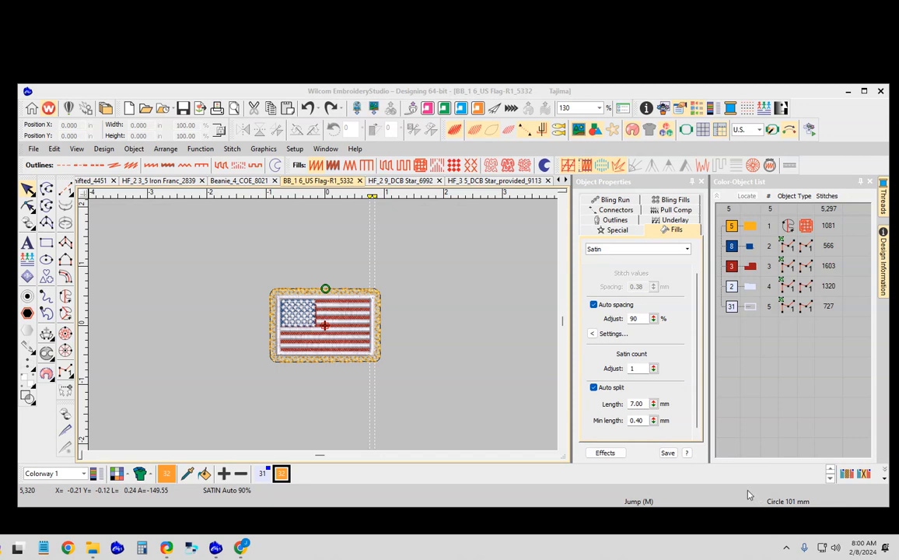
mouse_move(762, 491)
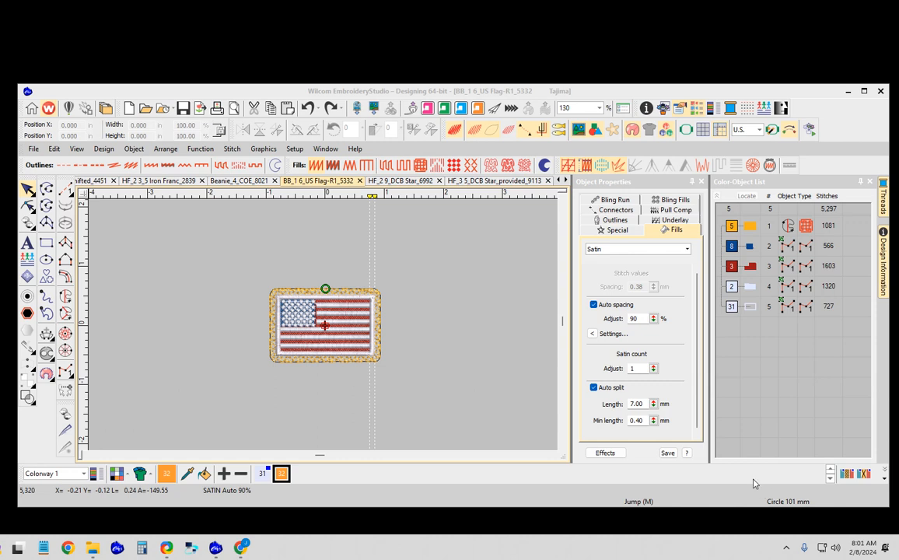
mouse_move(744, 484)
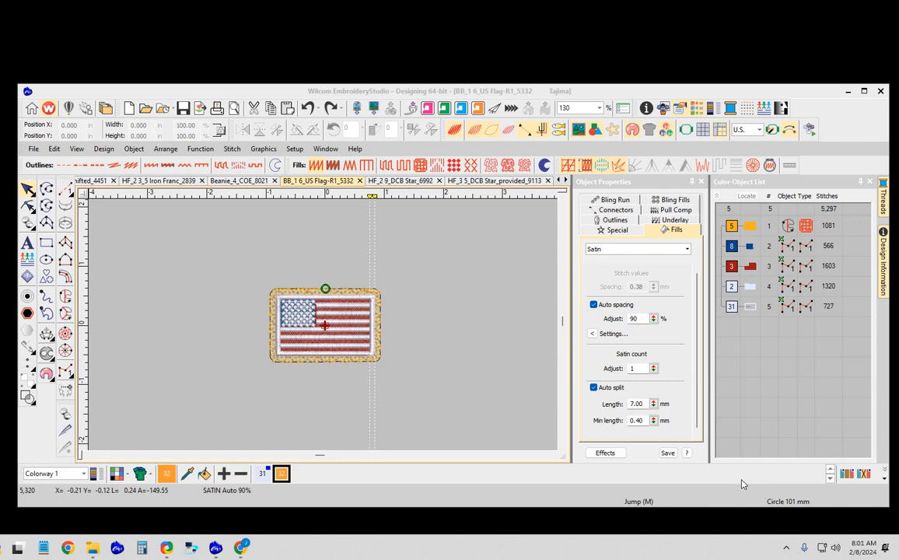
mouse_move(742, 484)
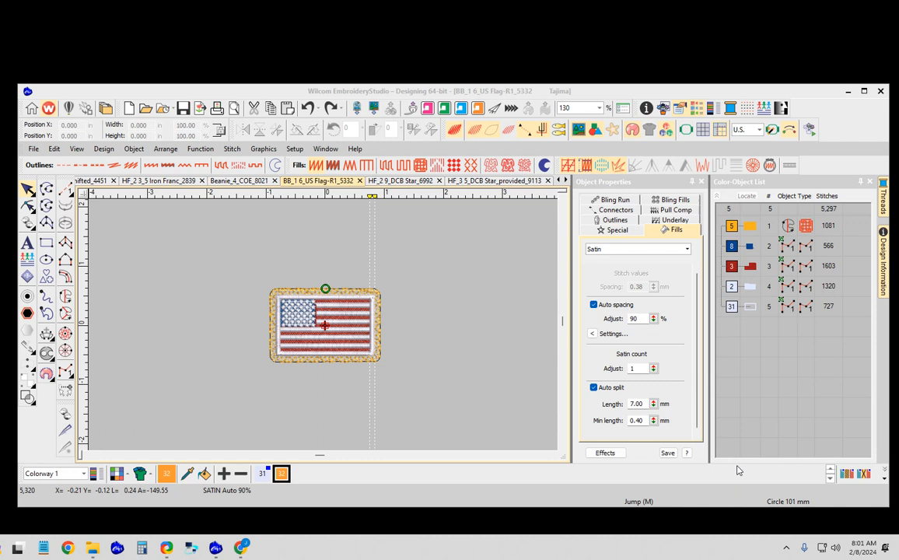
mouse_move(513, 380)
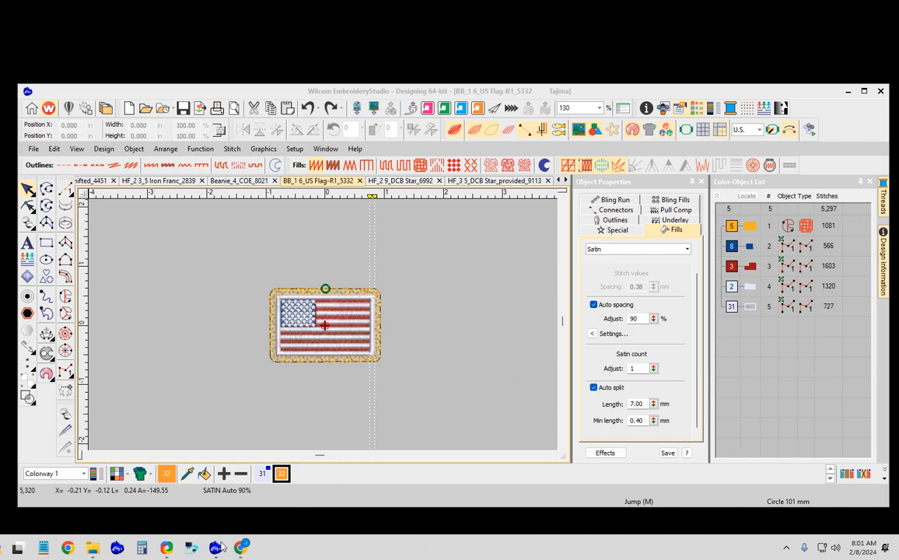
mouse_move(214, 547)
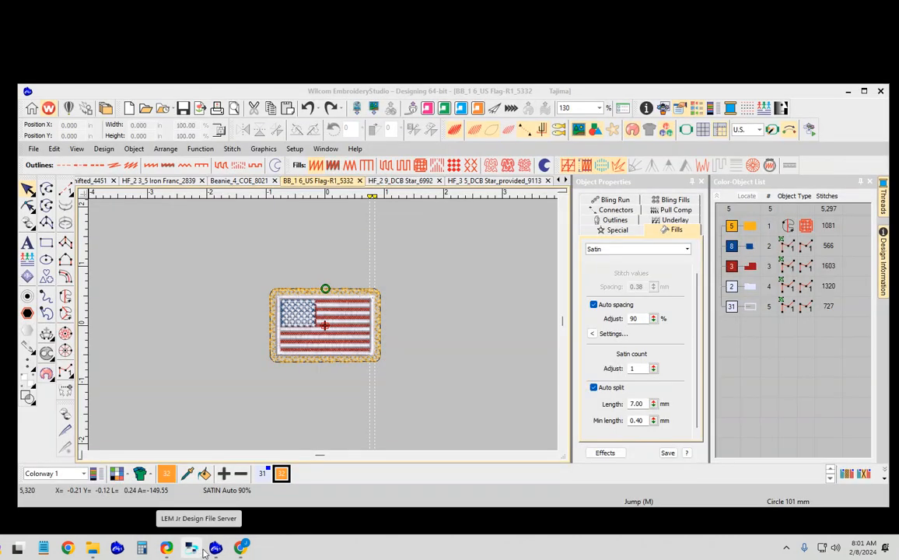
mouse_move(191, 548)
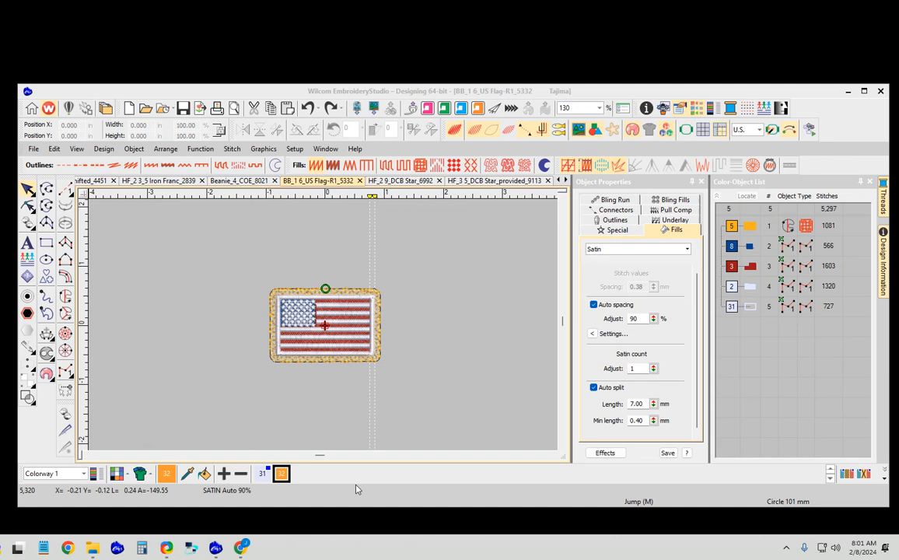
mouse_move(382, 443)
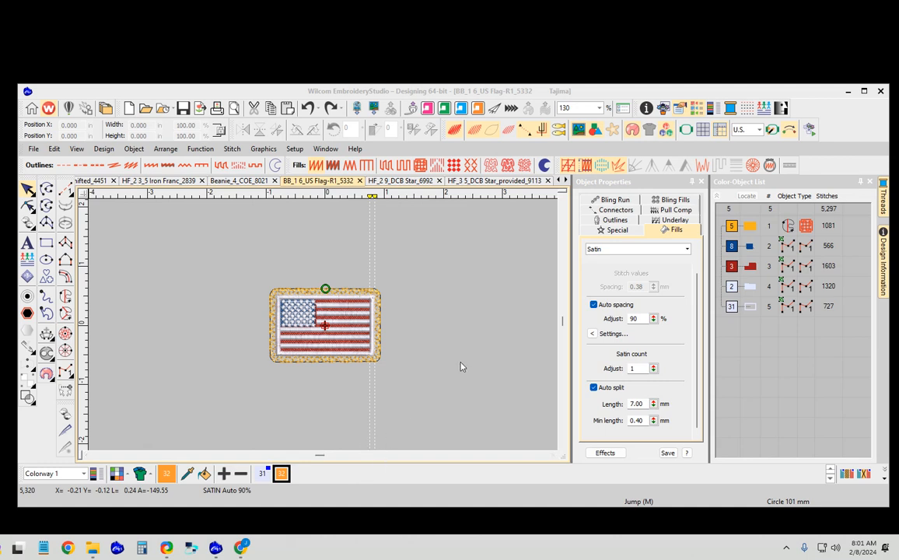
mouse_move(439, 367)
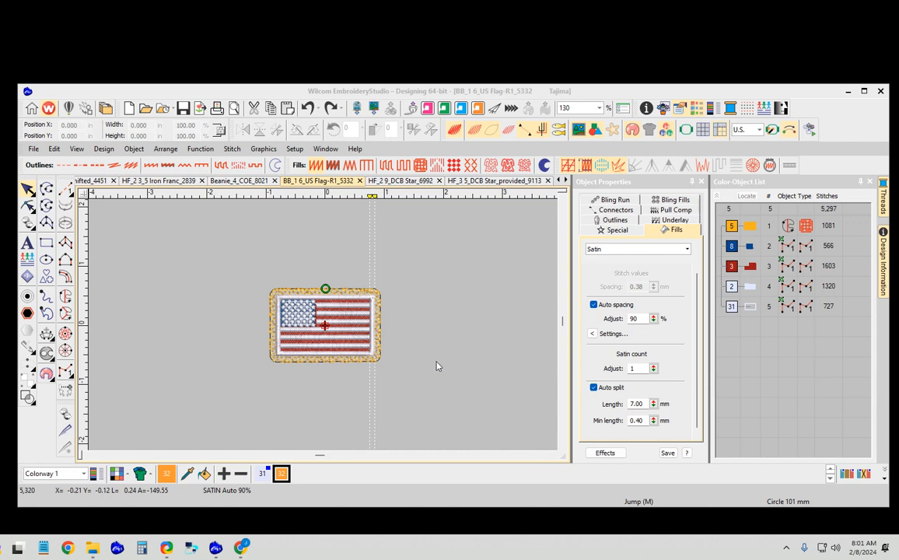
mouse_move(460, 350)
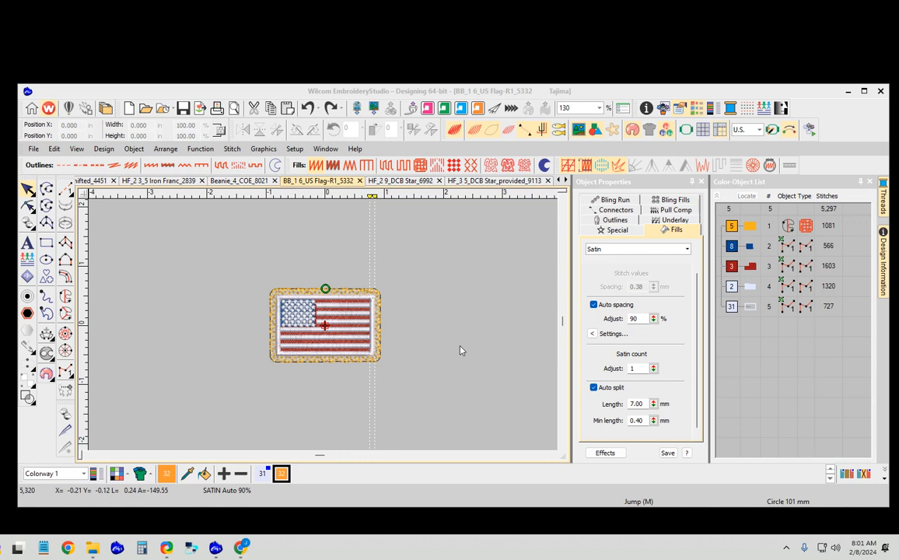
mouse_move(350, 334)
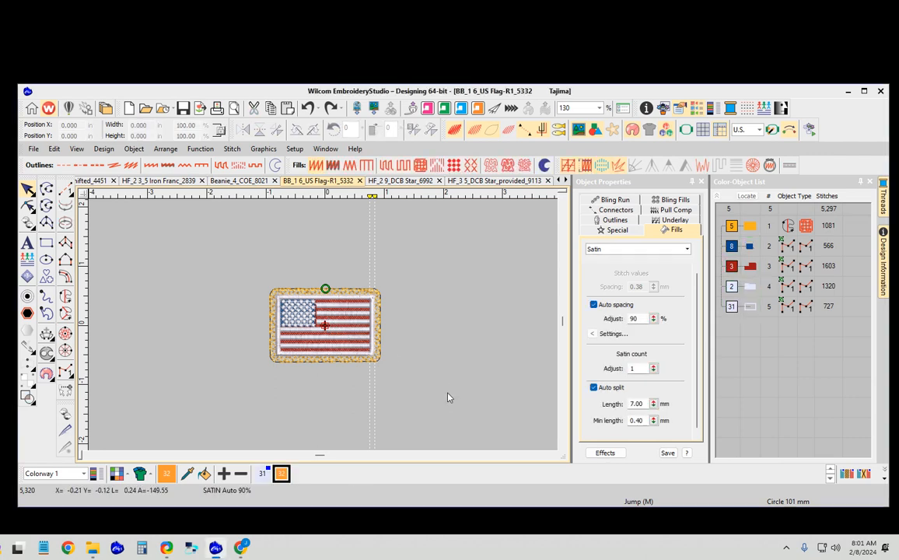
mouse_move(417, 288)
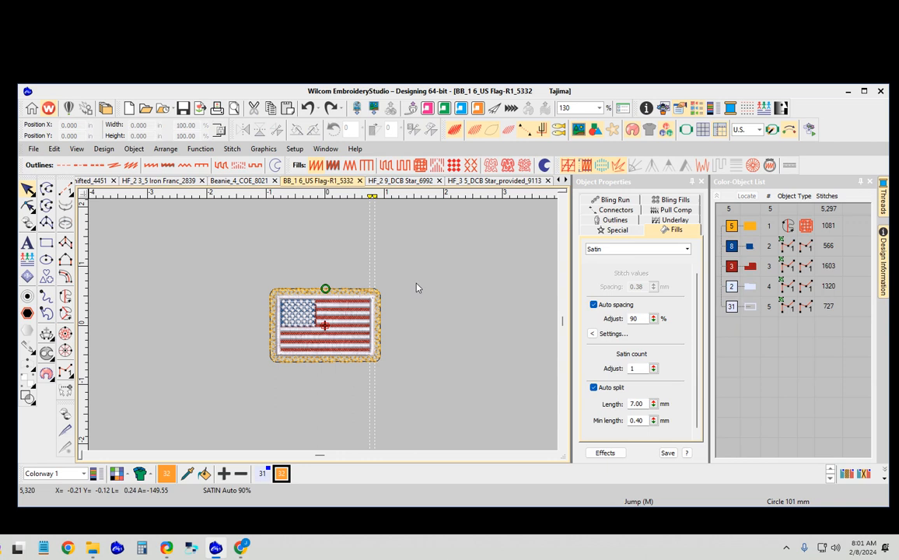
mouse_move(426, 109)
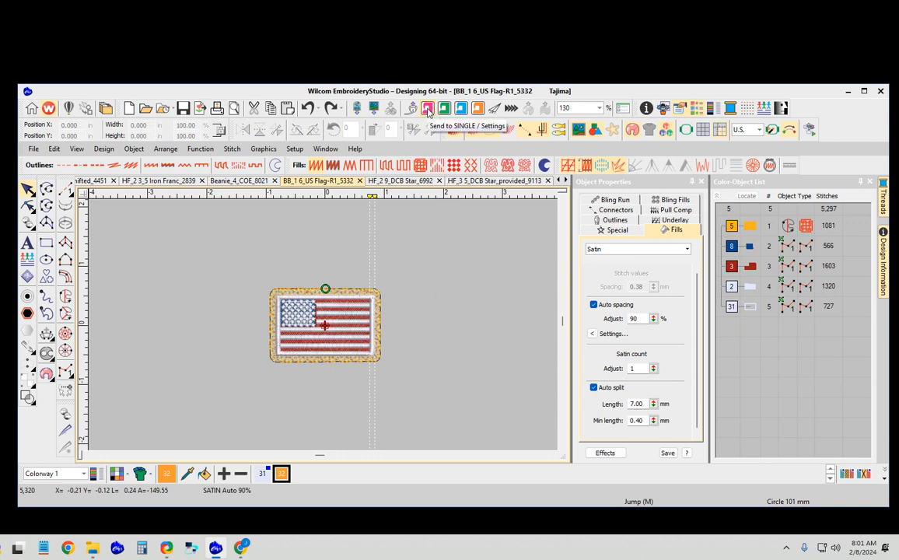
mouse_move(427, 109)
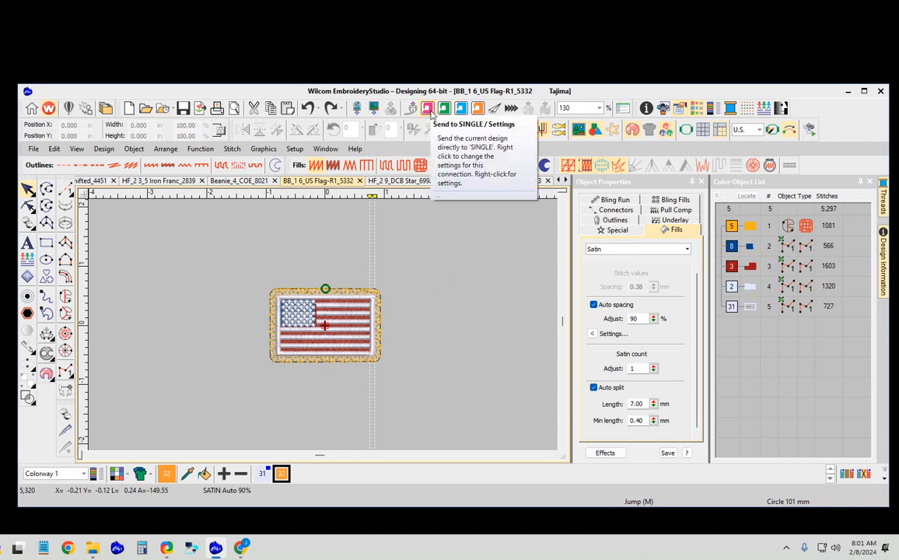
Send the US flag patch design to the SINGLE machine and confirm the sent message.
click(426, 109)
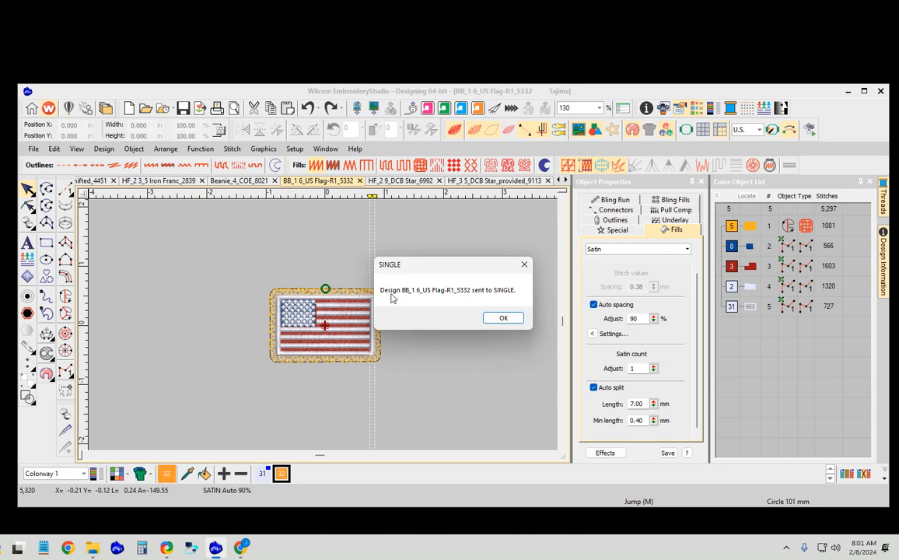
click(504, 317)
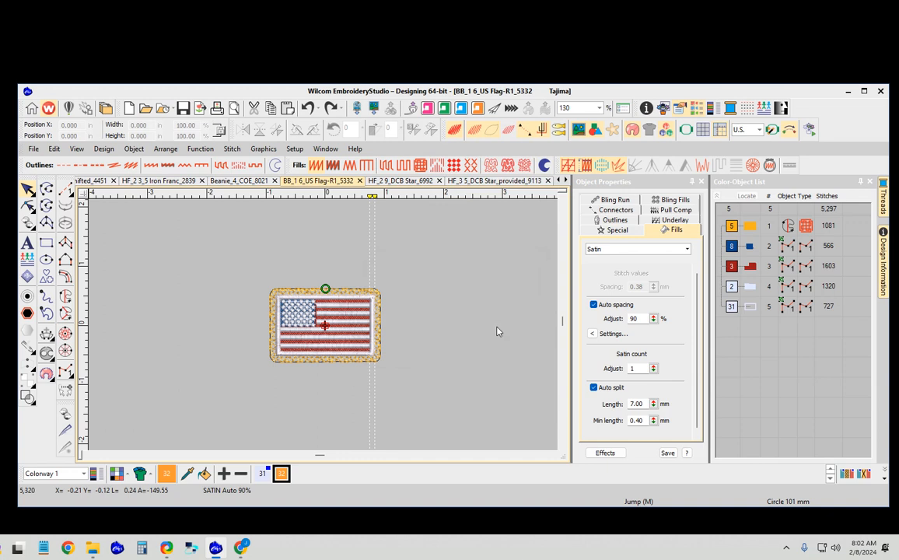
mouse_move(443, 314)
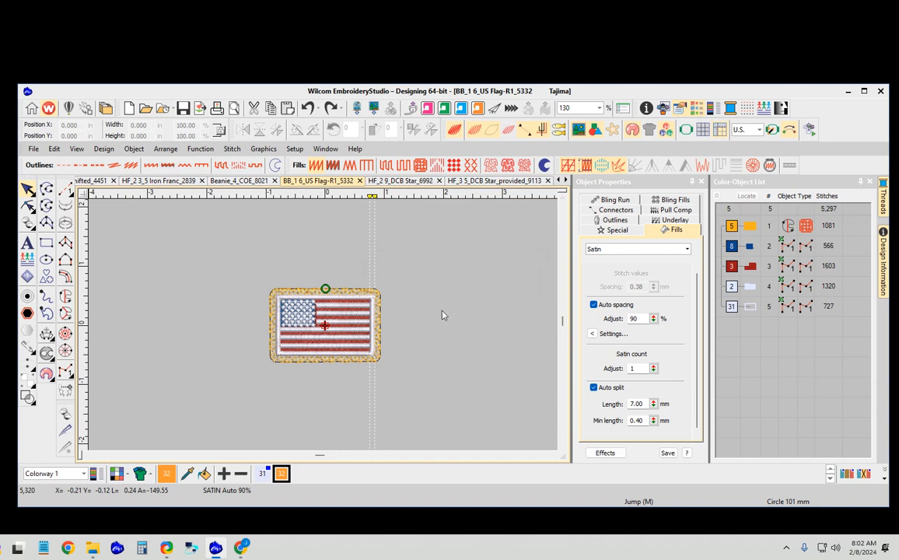
mouse_move(423, 328)
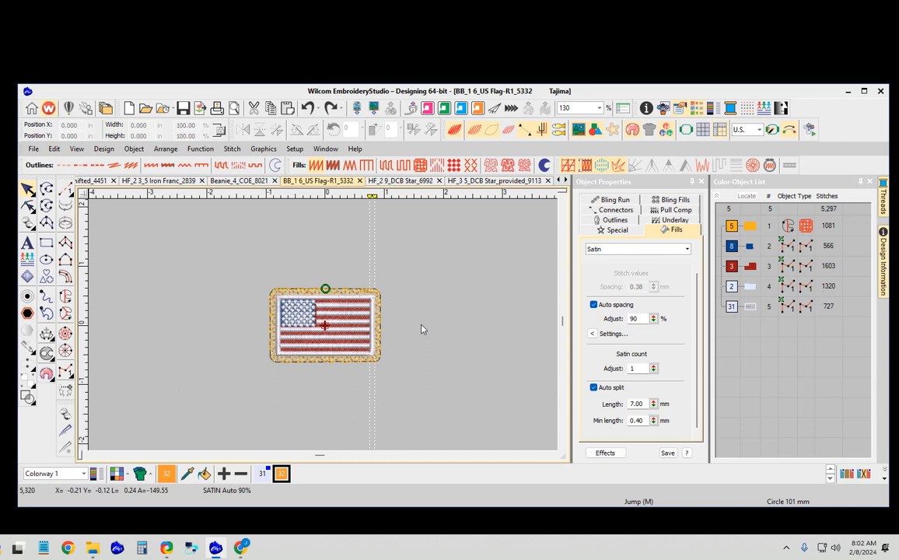
mouse_move(454, 305)
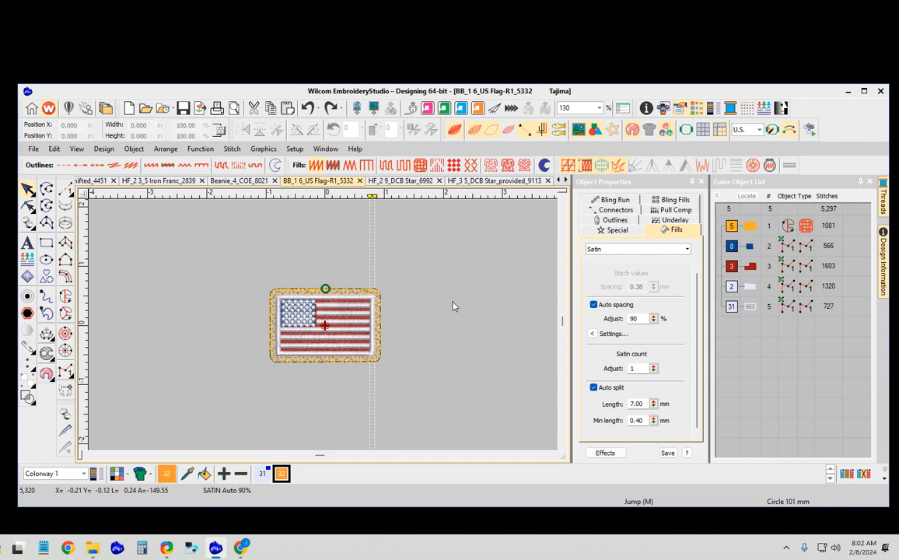
mouse_move(485, 343)
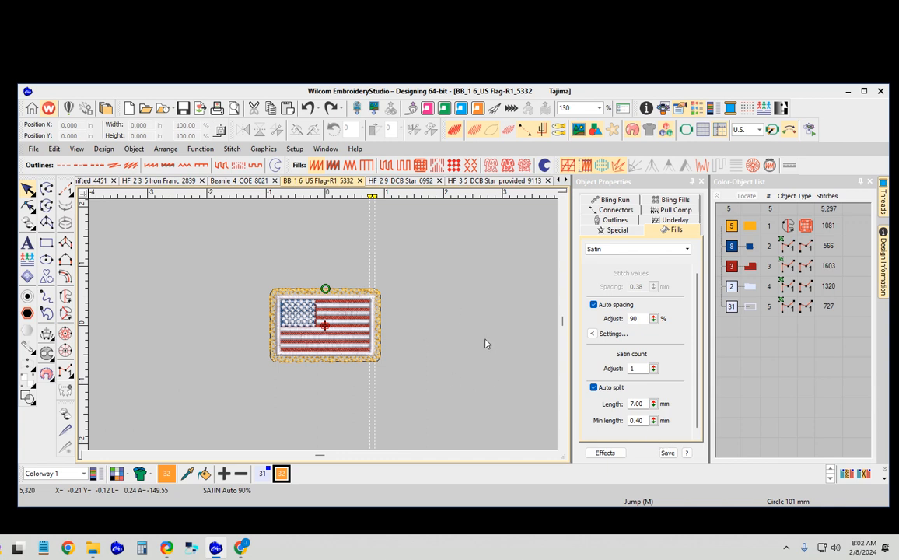
mouse_move(687, 509)
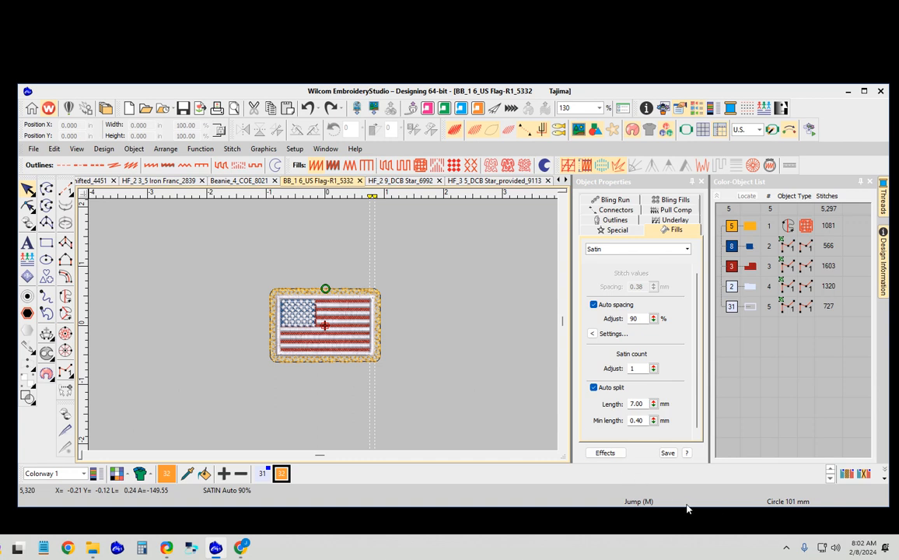
mouse_move(455, 383)
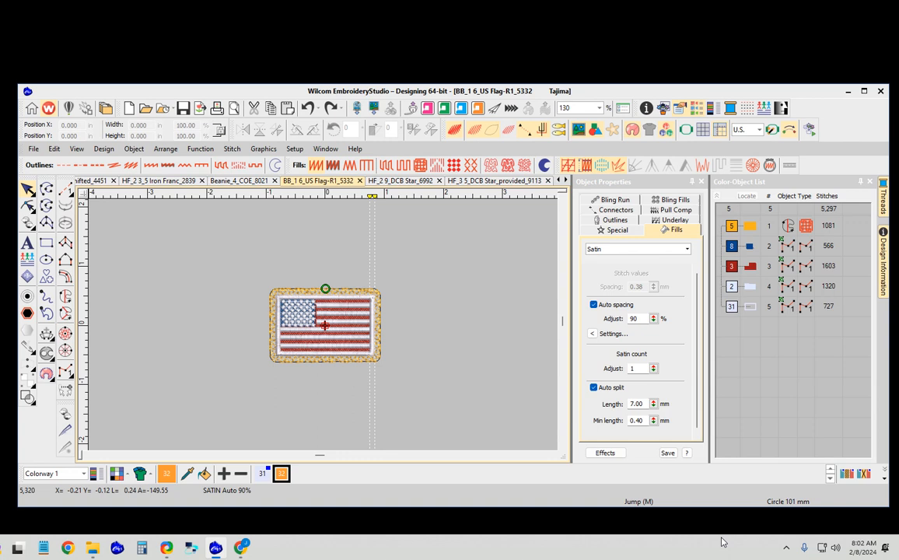
mouse_move(785, 547)
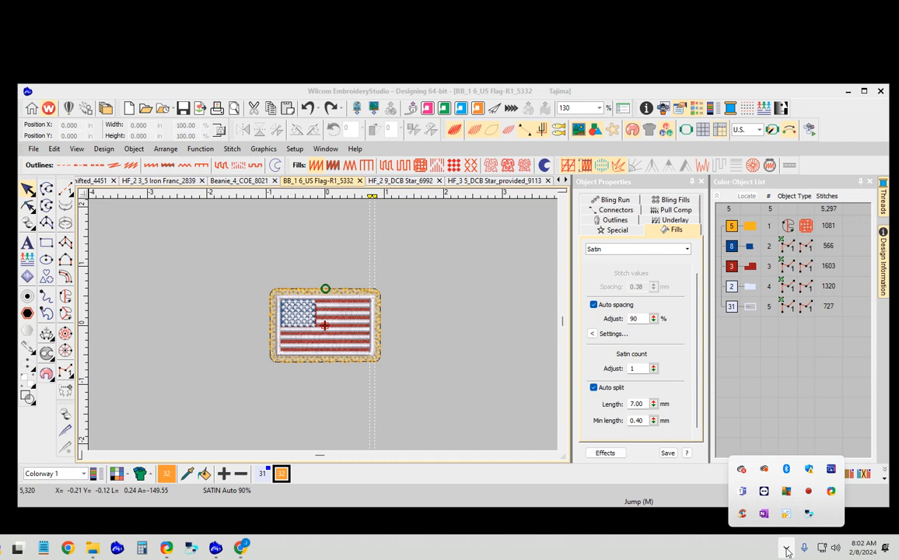
mouse_move(803, 513)
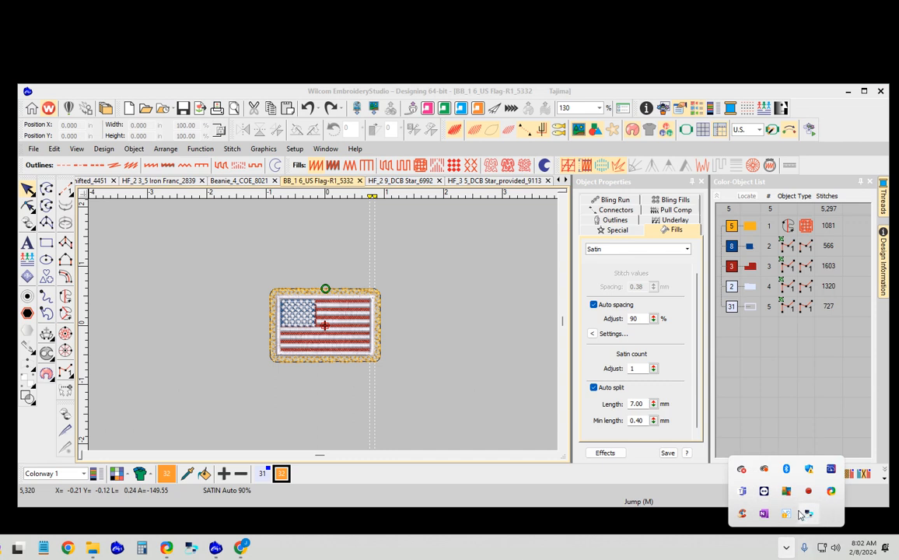
mouse_move(809, 513)
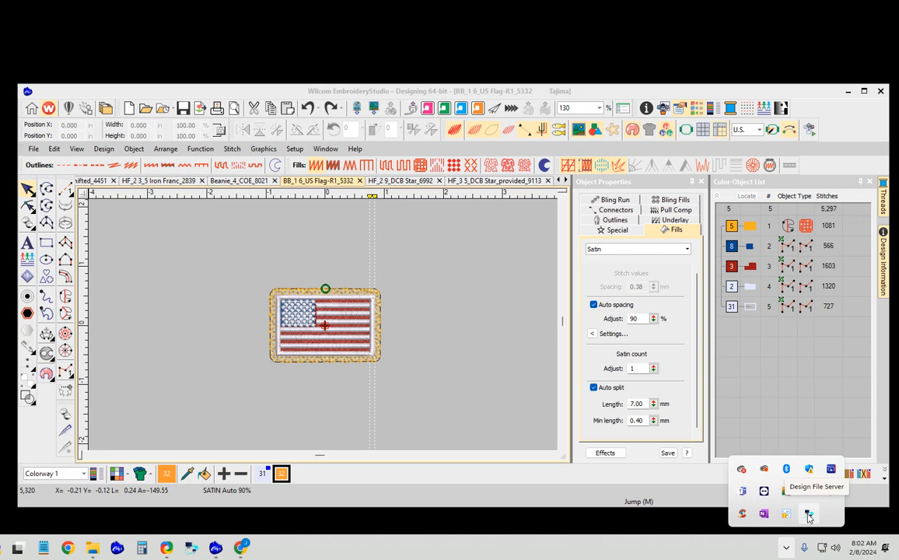
Launch Design File Server from the taskbar's hidden background app icons.
click(809, 513)
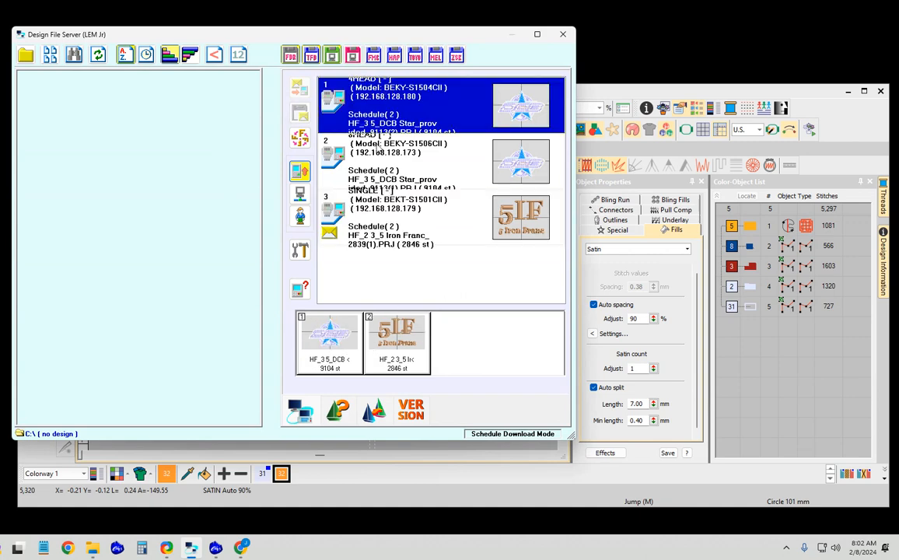
Show machine 3's queue holding the Iron Franc design and the 5,320-stitch US flag patch.
click(438, 159)
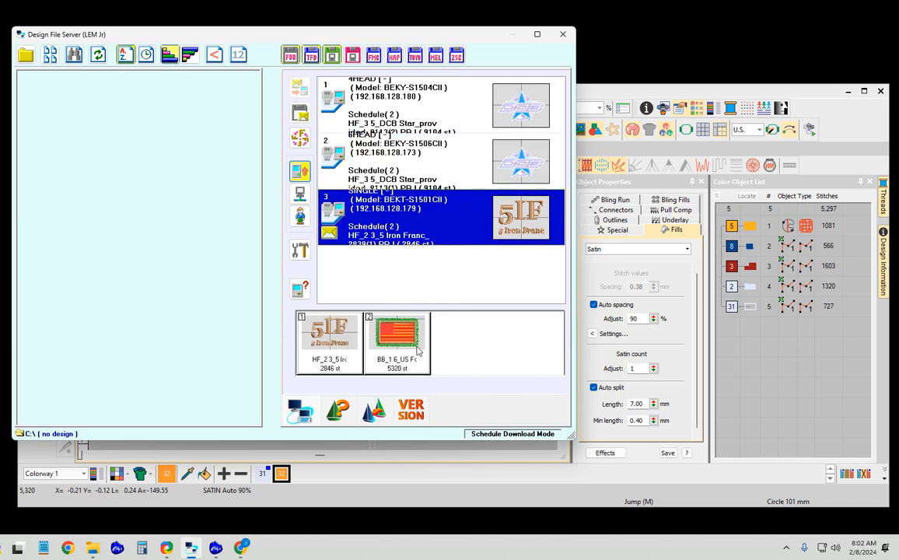
mouse_move(361, 339)
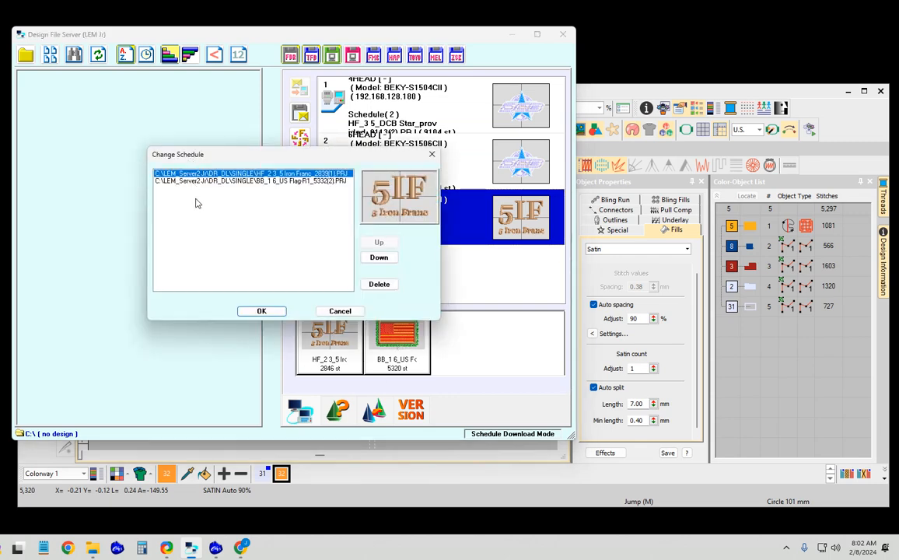
Move the US flag patch entry to the top, then delete all entries from the SINGLE schedule.
click(249, 180)
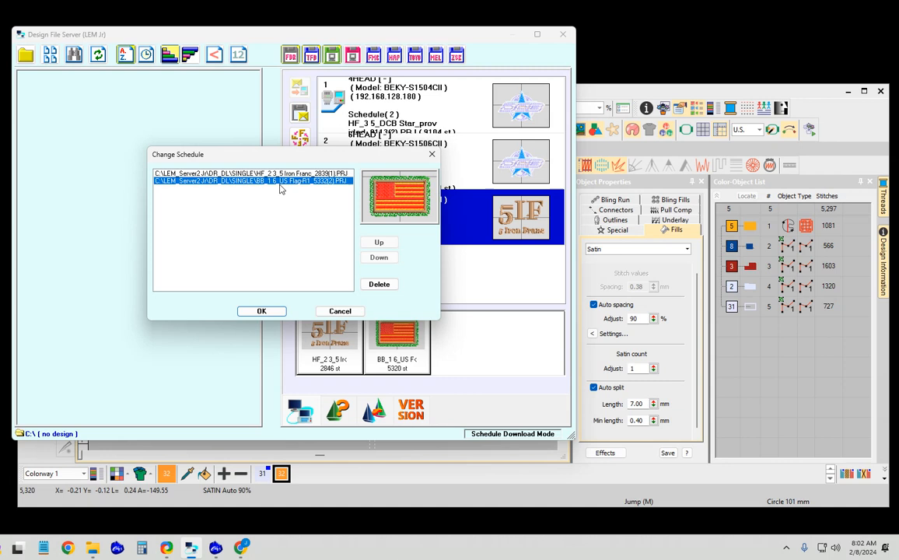
click(379, 257)
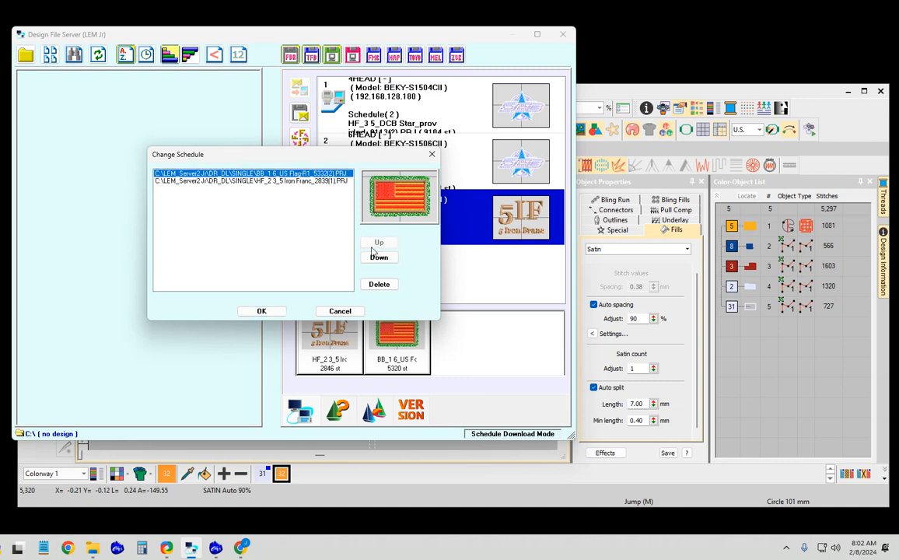
click(379, 283)
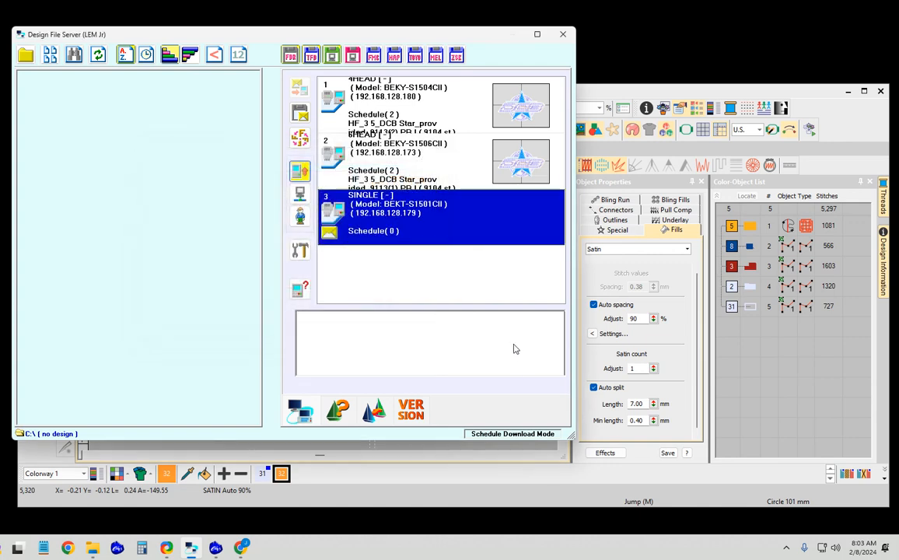
mouse_move(481, 345)
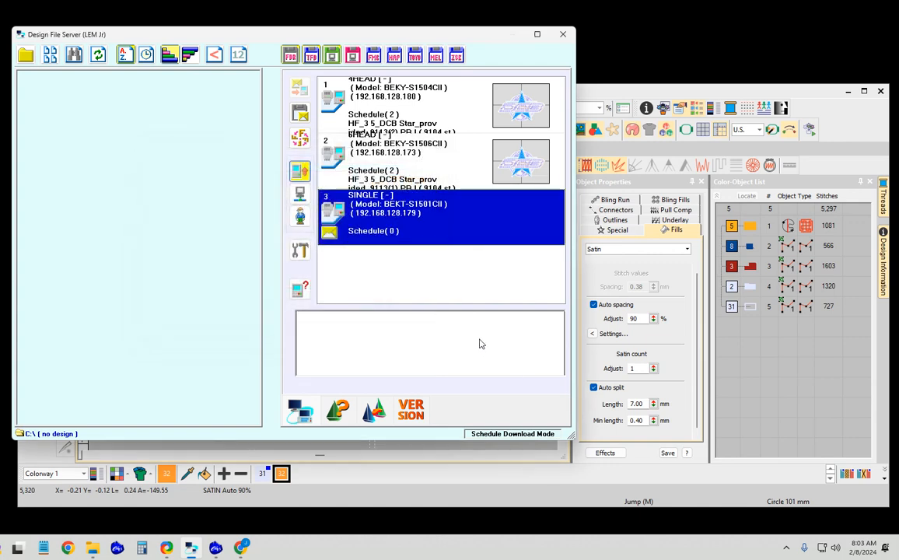